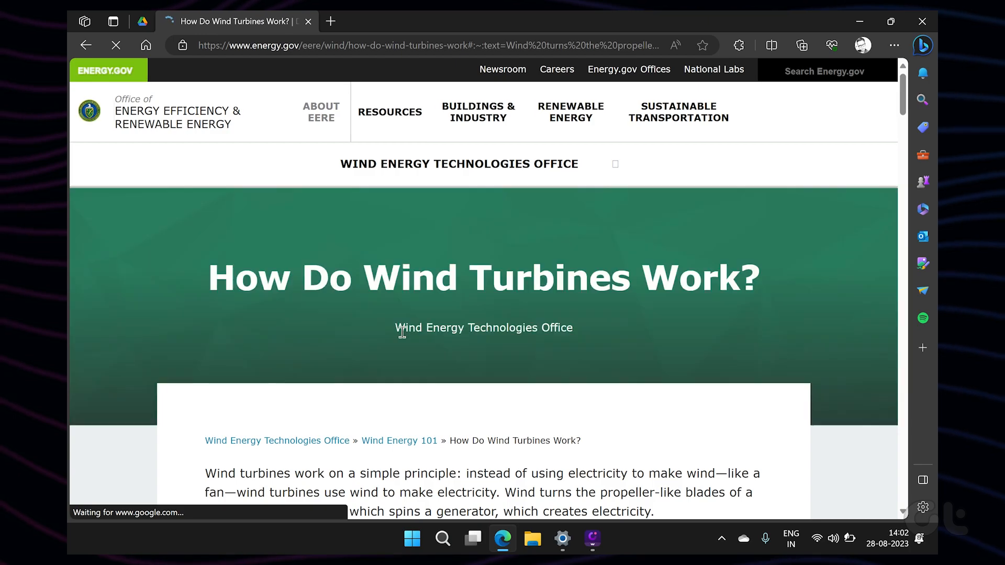
Send the Instagram contacts article to the HP Ink Tank printer from Chrome's print preview
scroll("down", 3)
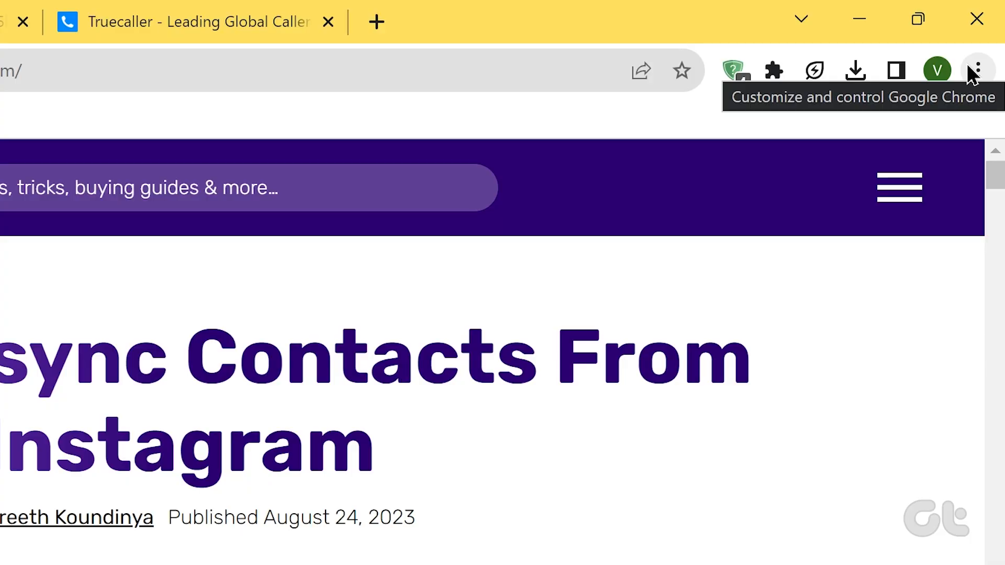
left_click(978, 70)
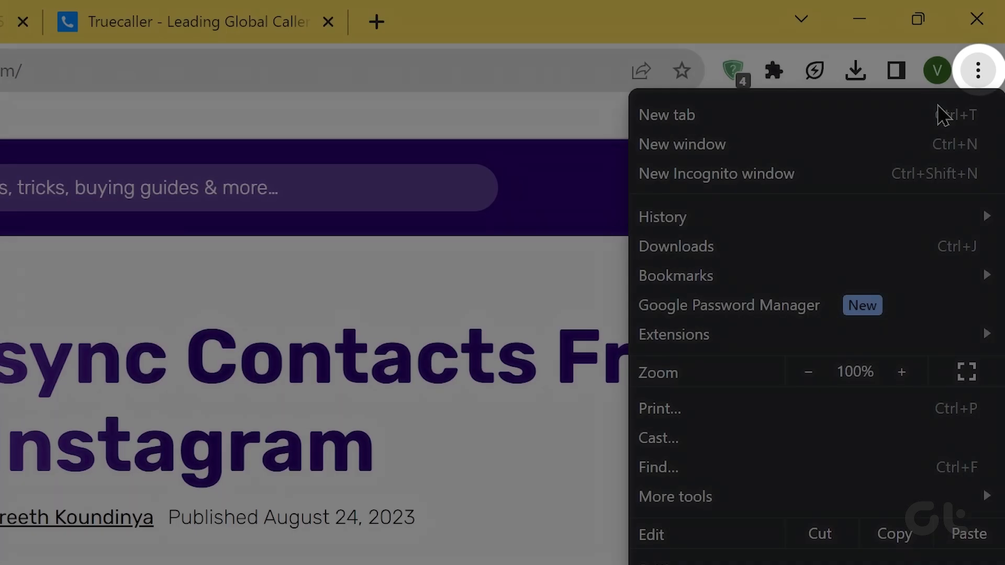
left_click(659, 409)
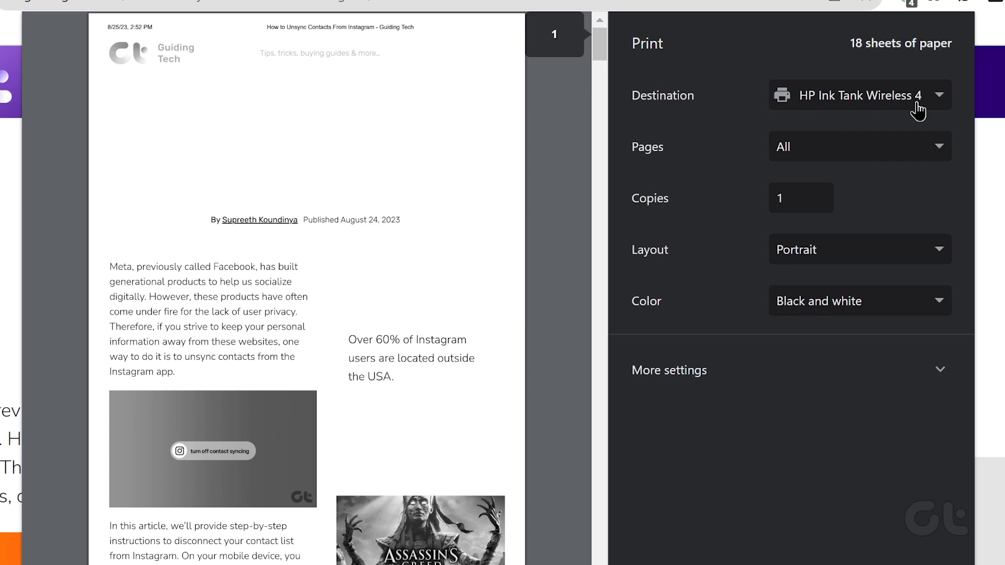
left_click(858, 96)
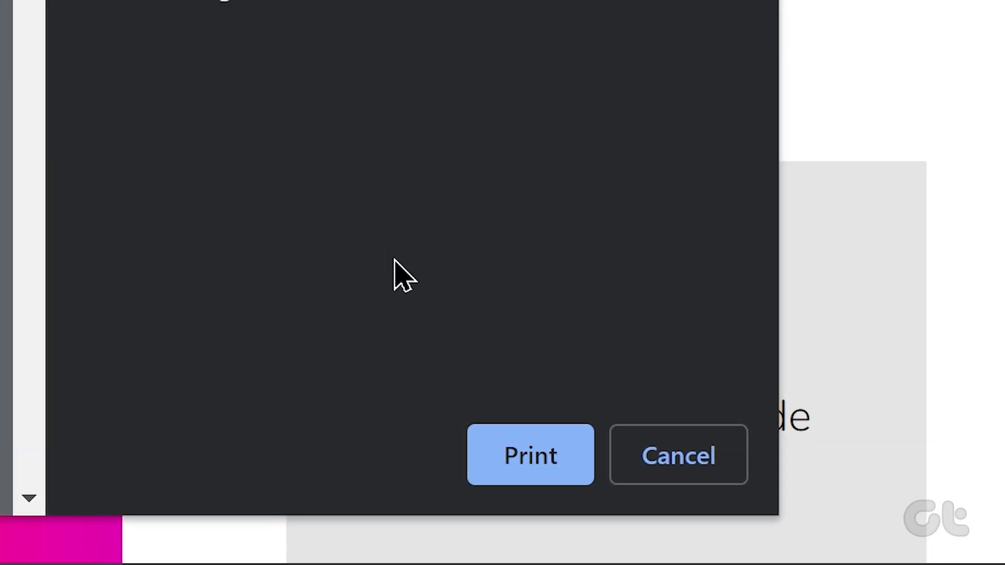
left_click(529, 455)
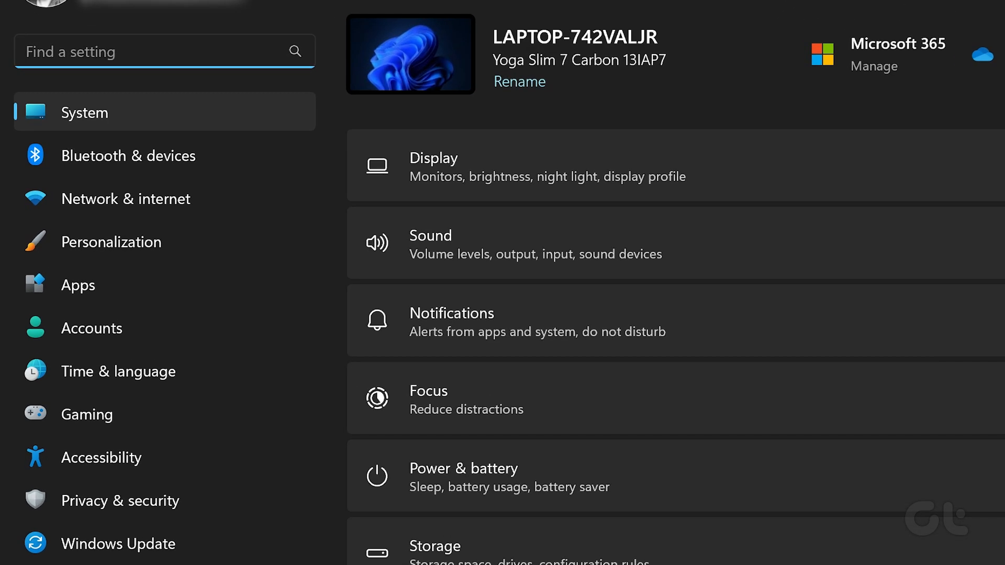
Show the System page in the Settings app
left_click(128, 154)
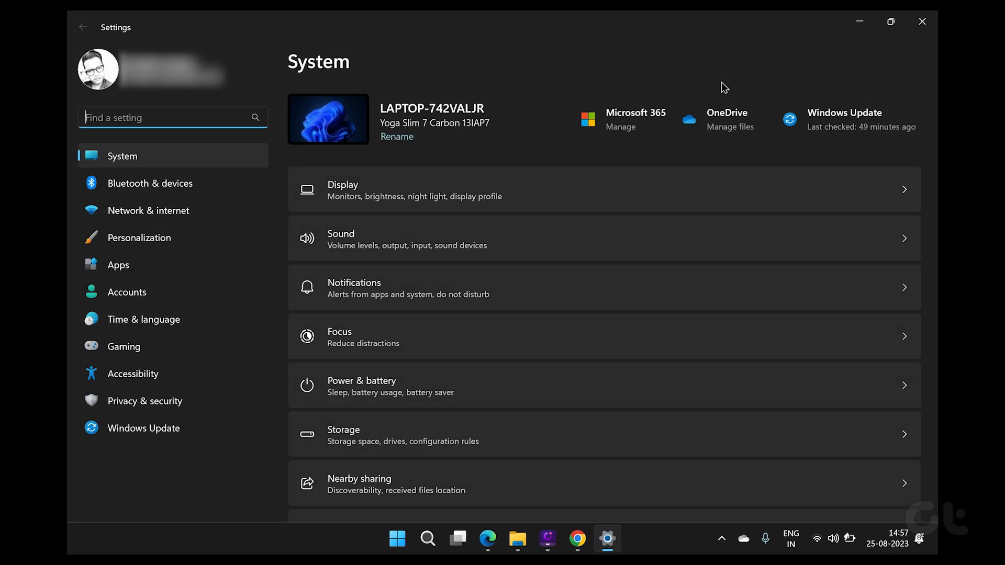
Run the Printer troubleshooter from Troubleshoot > Other troubleshooters
scroll("down", 3)
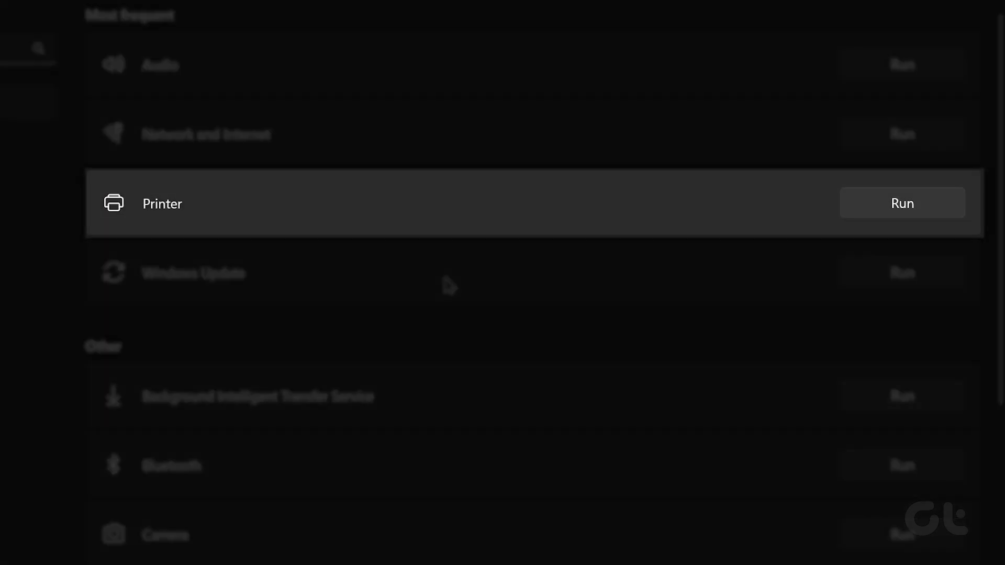
left_click(901, 202)
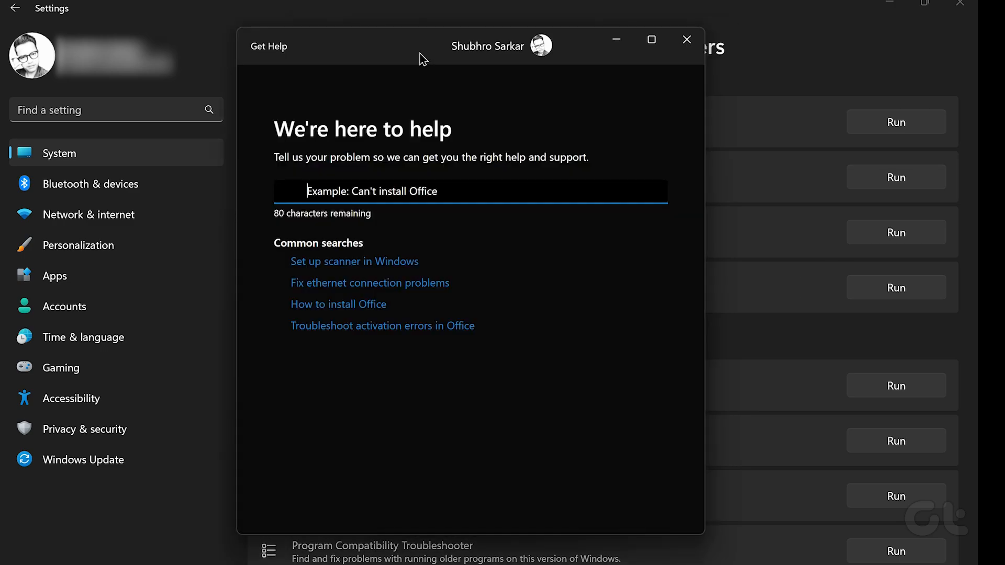
left_click(412, 539)
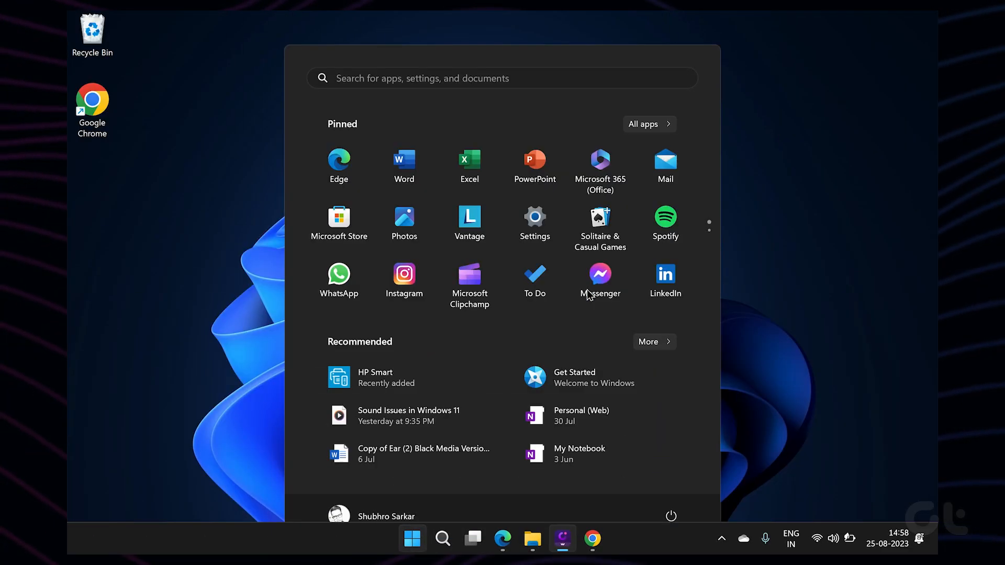
Search Start for 'panel' to reach Control Panel and the HP Ink Tank 410 printer page
type("pa")
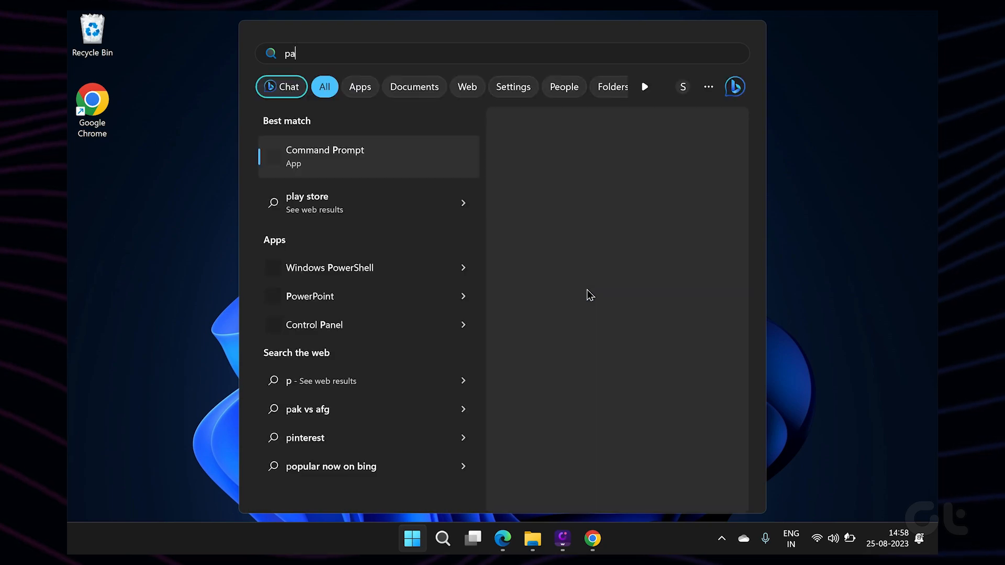
type("nel")
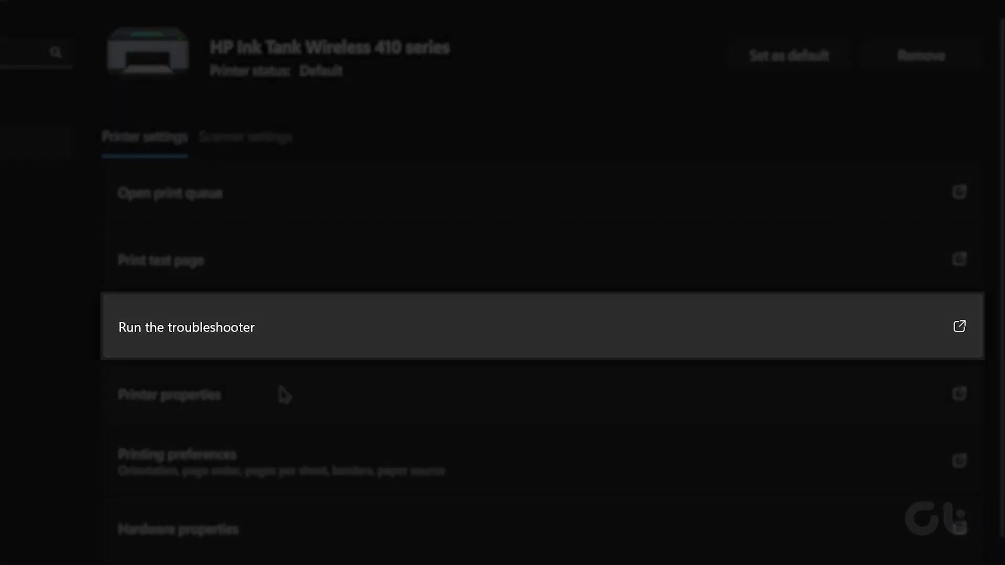
mouse_move(302, 336)
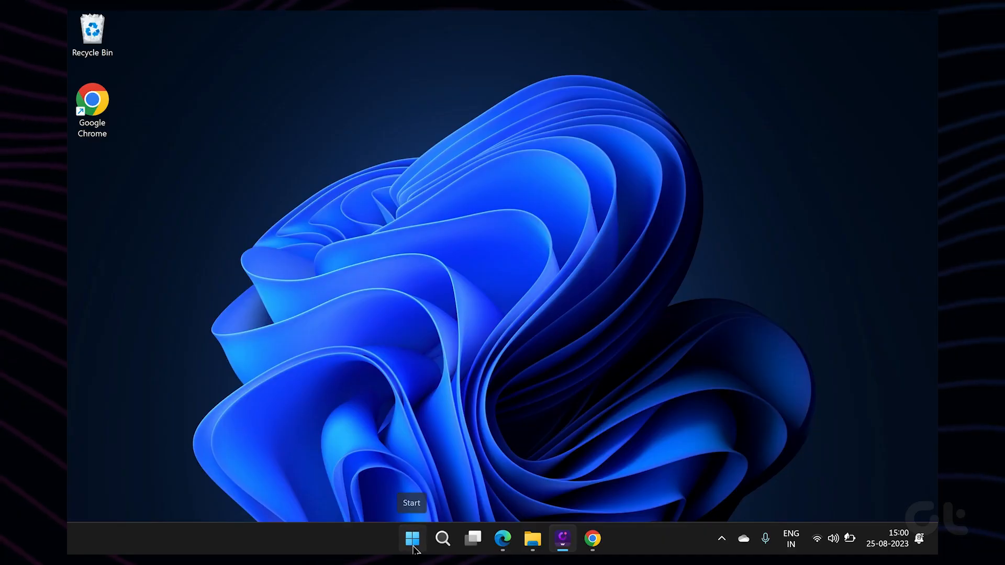
Uninstall the HP Ink Tank Wireless 410 series print queue in Device Manager
right_click(412, 538)
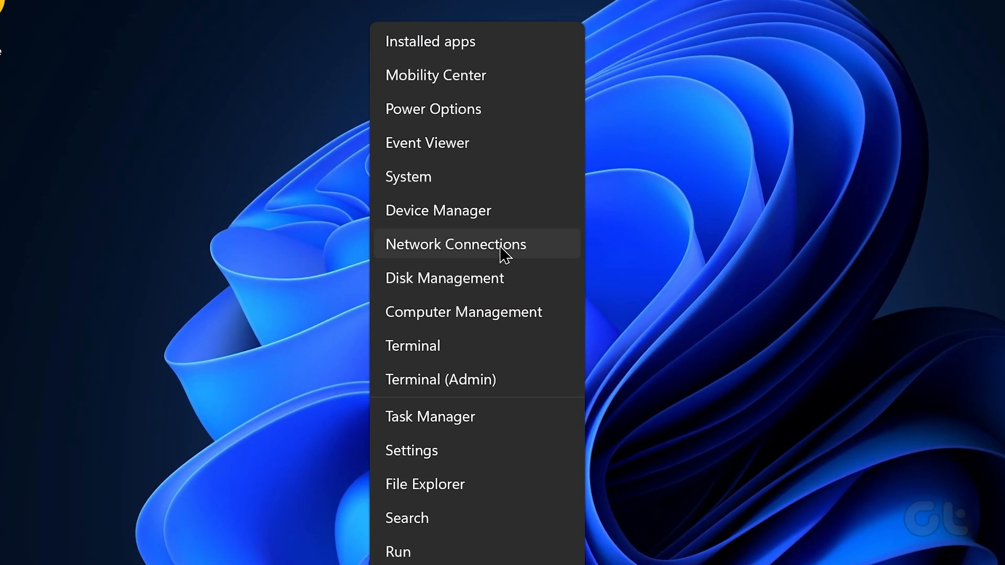
mouse_move(483, 222)
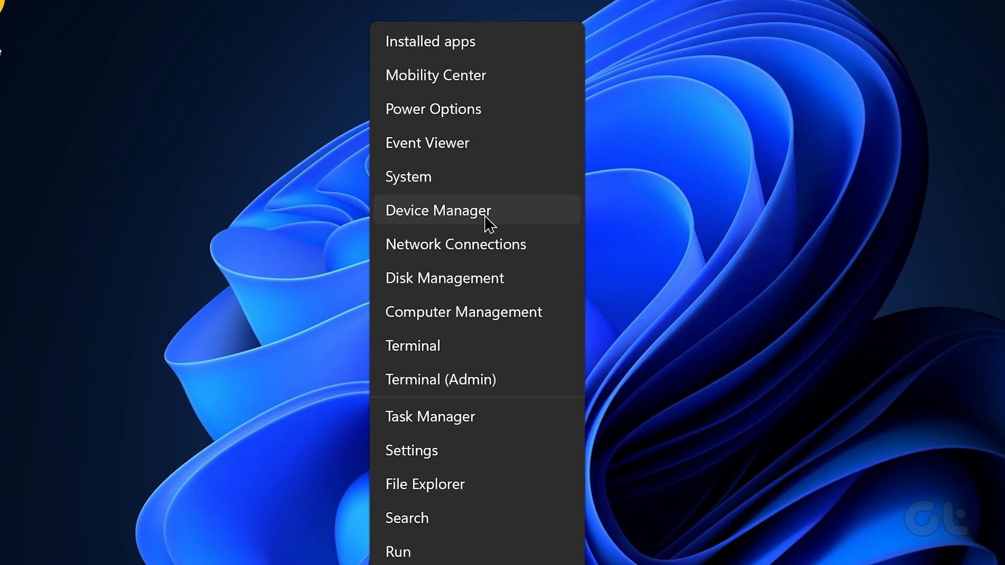
left_click(438, 210)
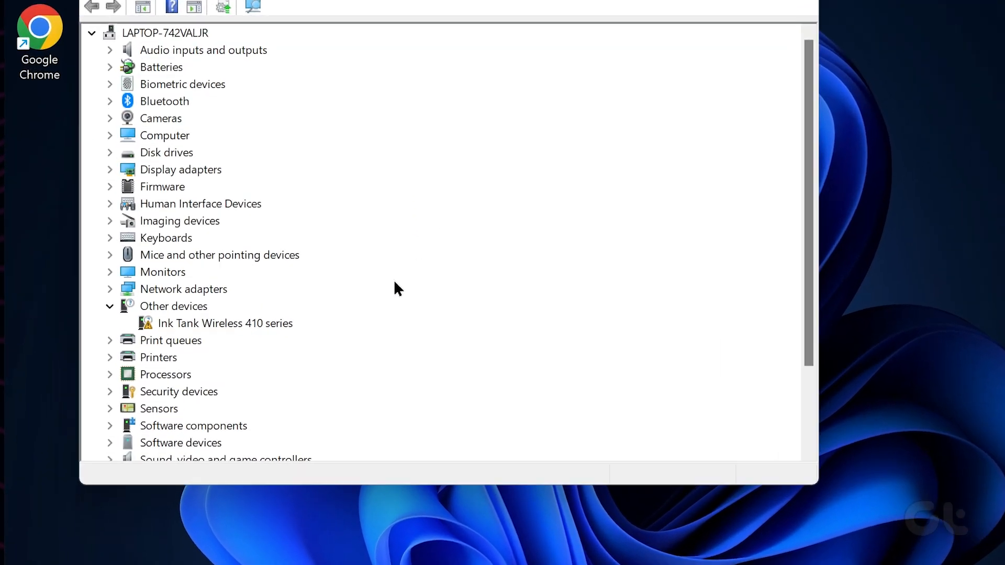
left_click(109, 340)
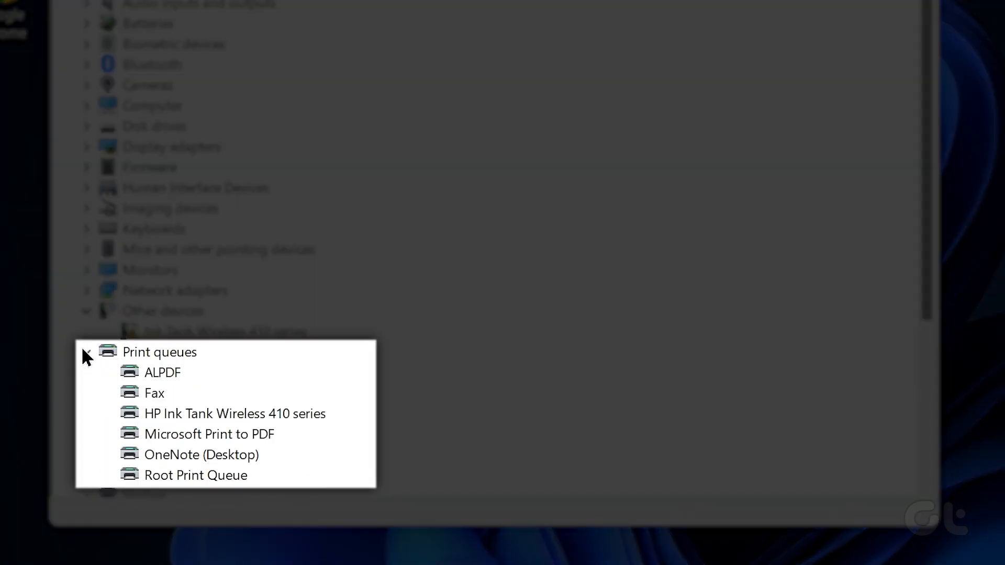
right_click(179, 414)
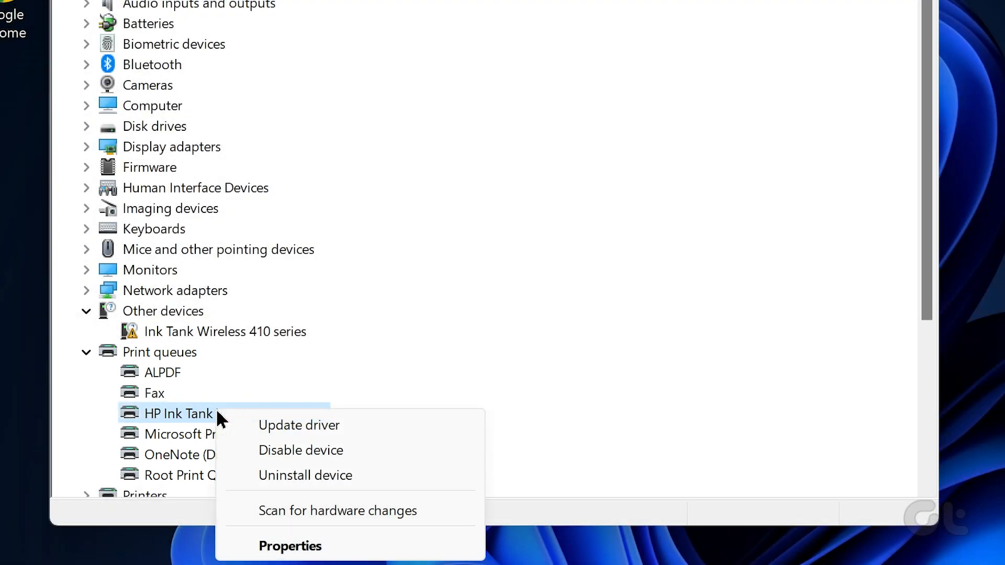
left_click(305, 475)
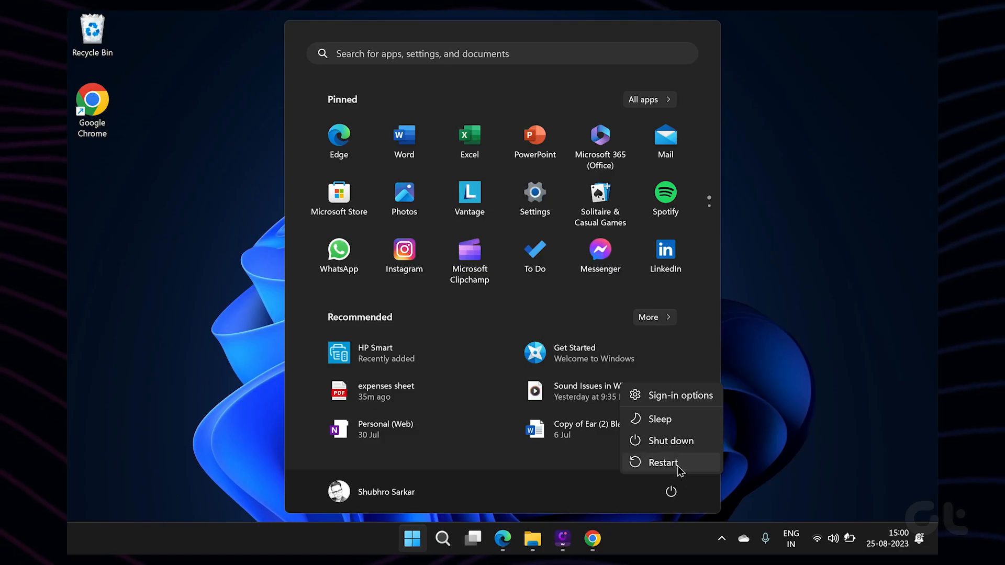
mouse_move(664, 463)
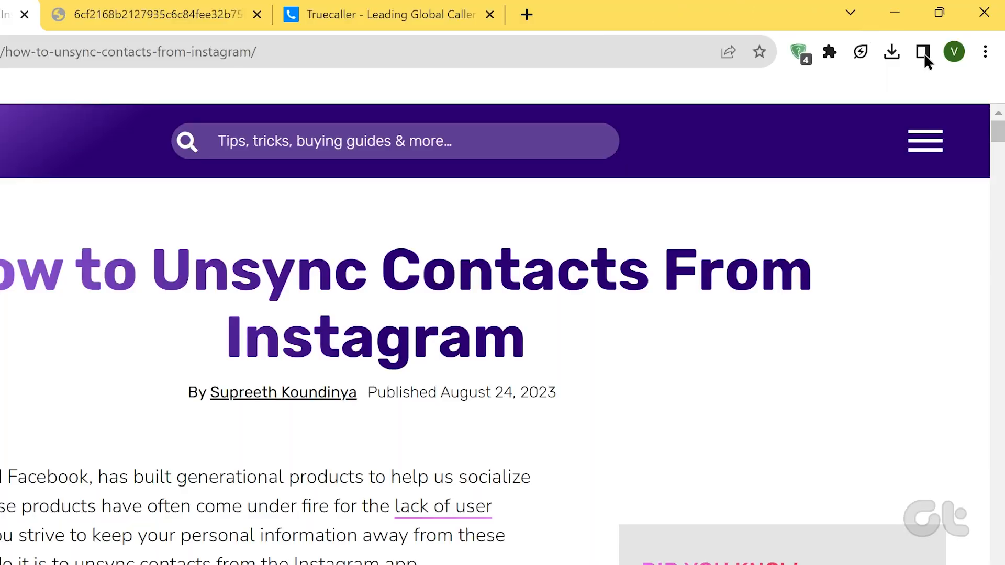
Check for Chrome updates on the About Chrome page (version 116.0.5845.111)
left_click(987, 52)
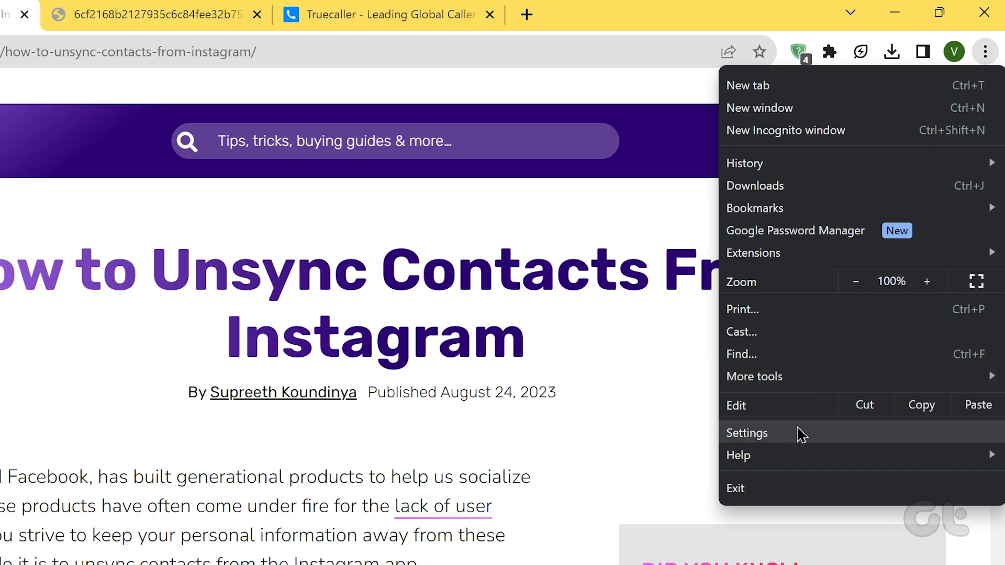
left_click(747, 432)
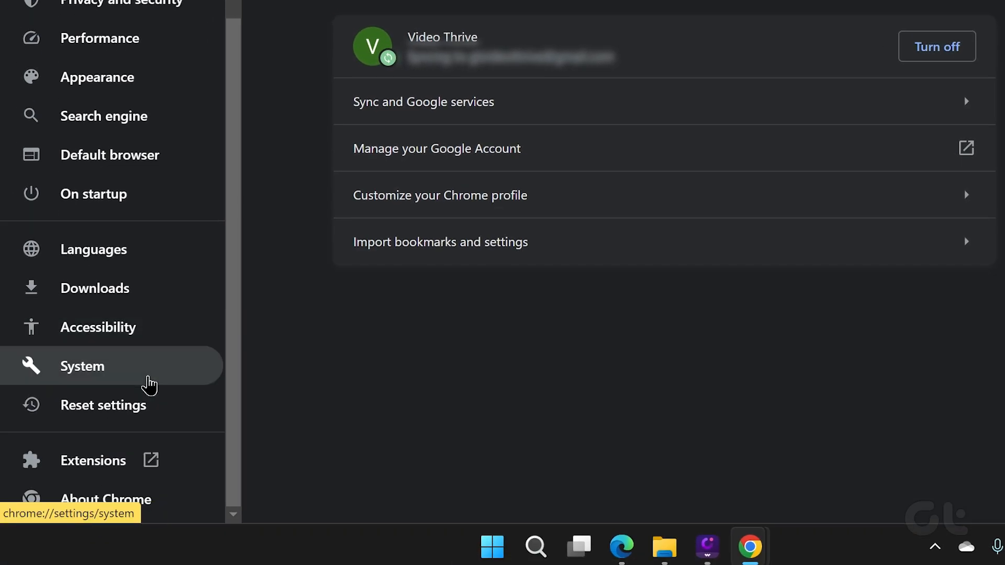
left_click(107, 499)
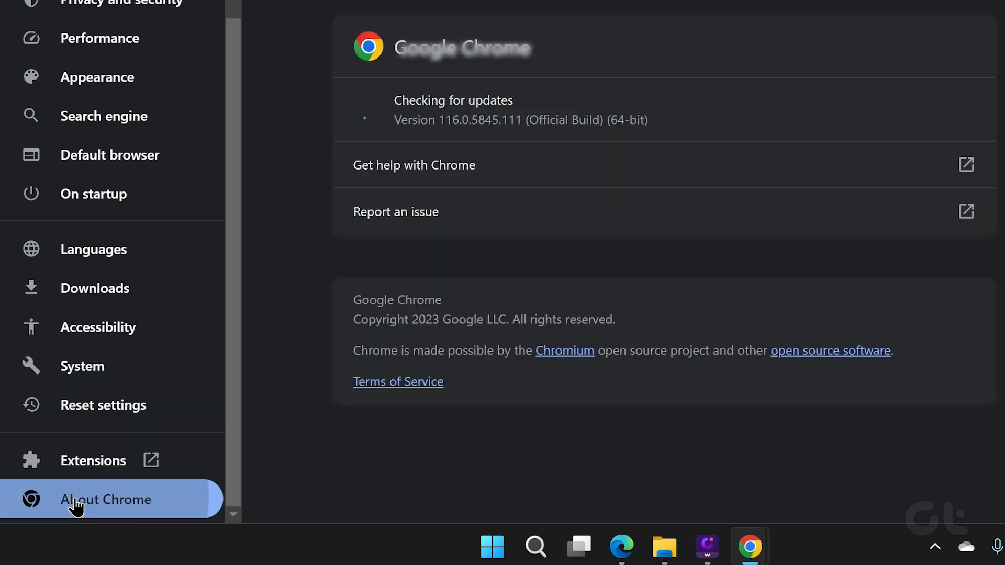